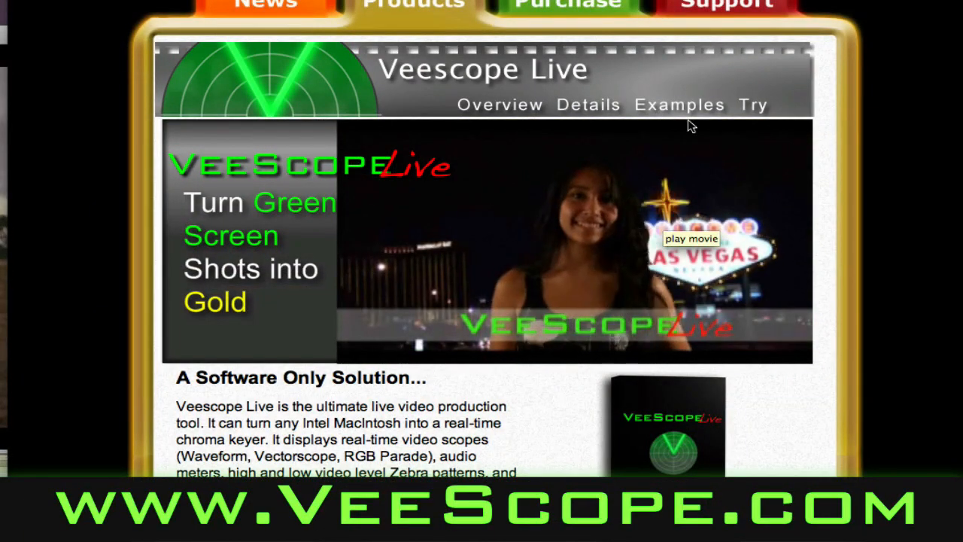
Step: Go to the Veescope Live video tutorials (Examples) page and scroll through the list
click(677, 104)
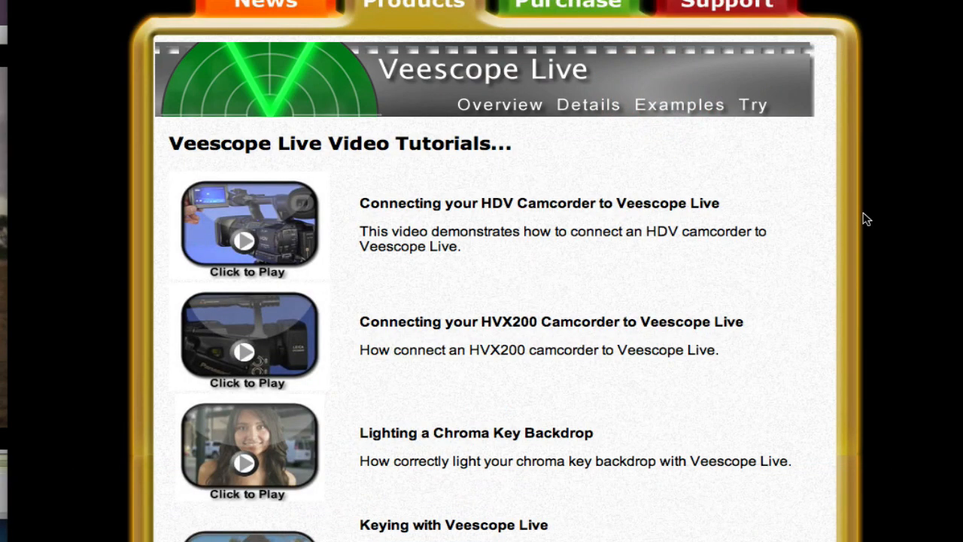
scroll(down, 3)
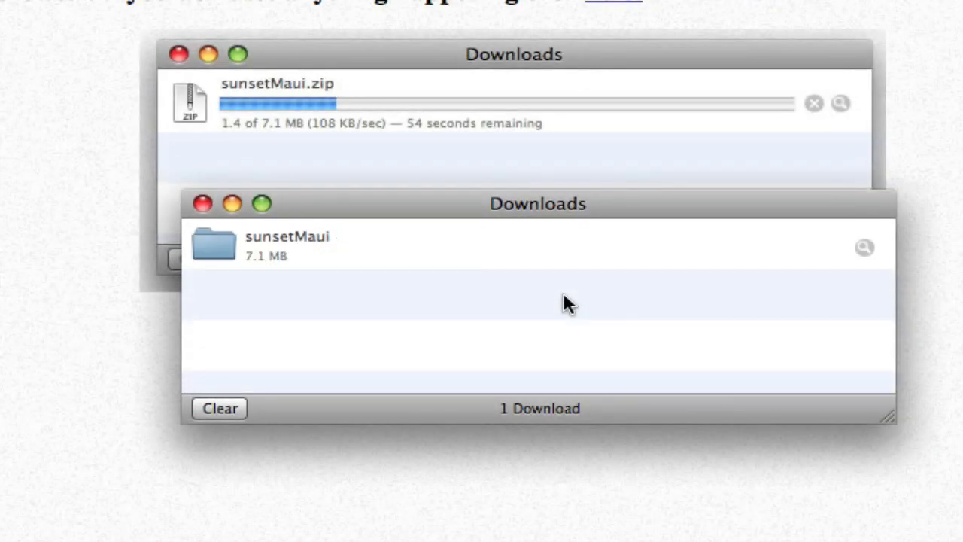
mouse_move(873, 271)
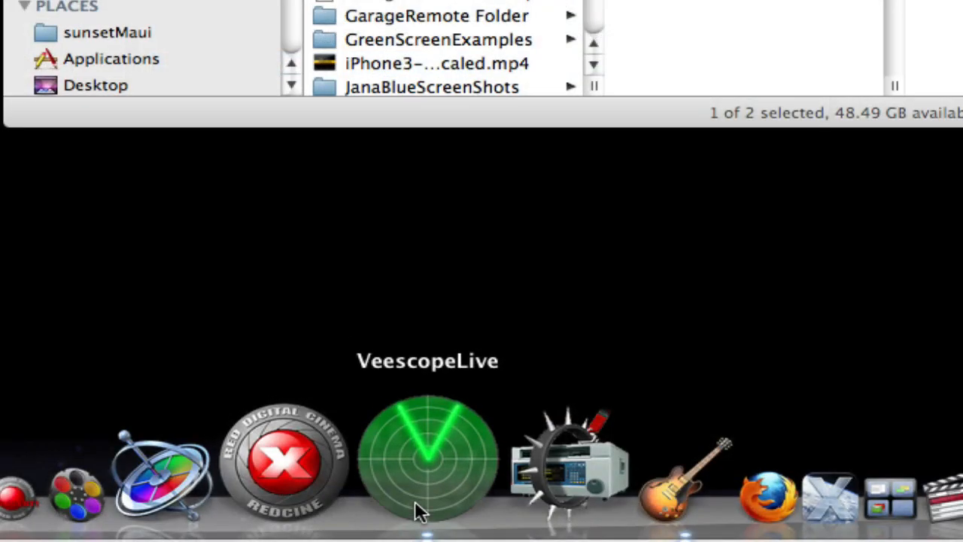
Step: Launch Veescope Live and load the MauiSunsetBeach green-screen clip as a QuickTime movie input
click(427, 452)
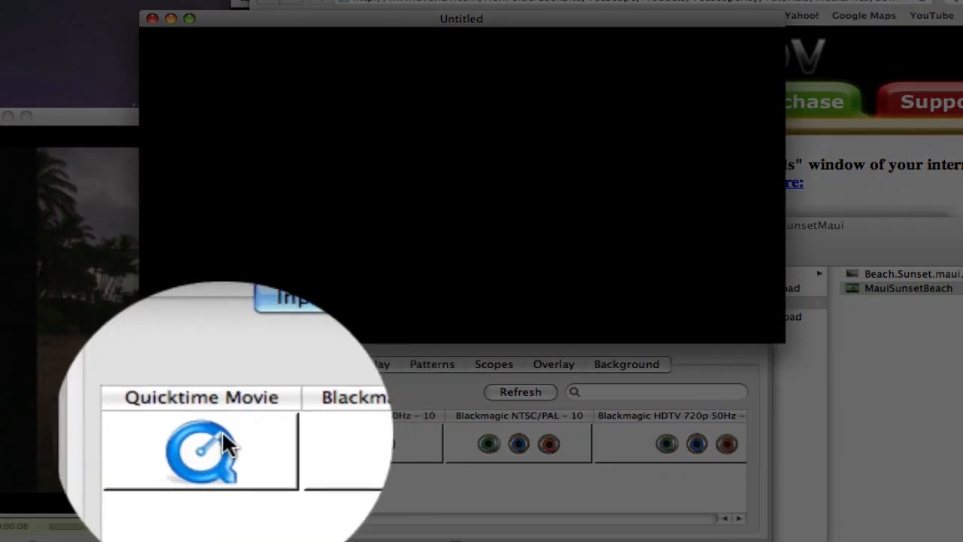
click(210, 442)
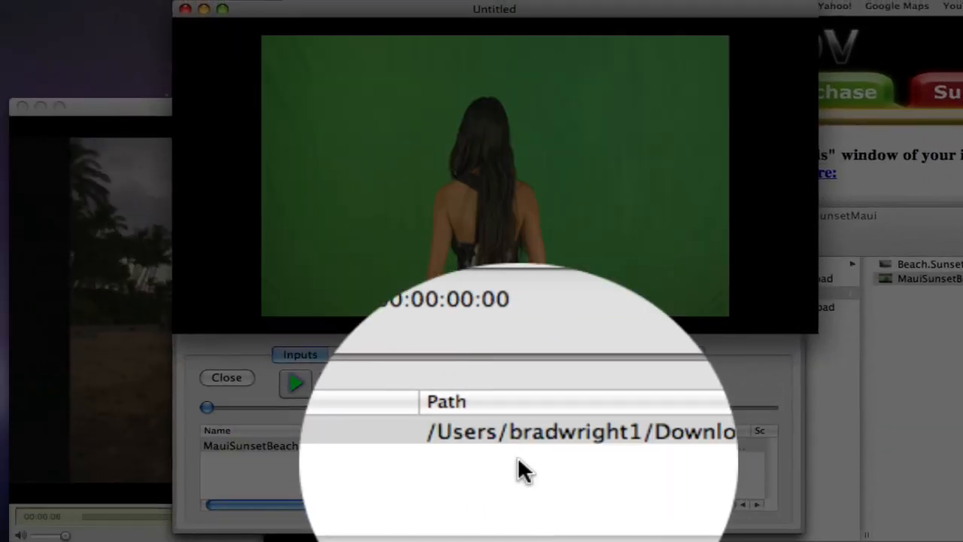
click(379, 355)
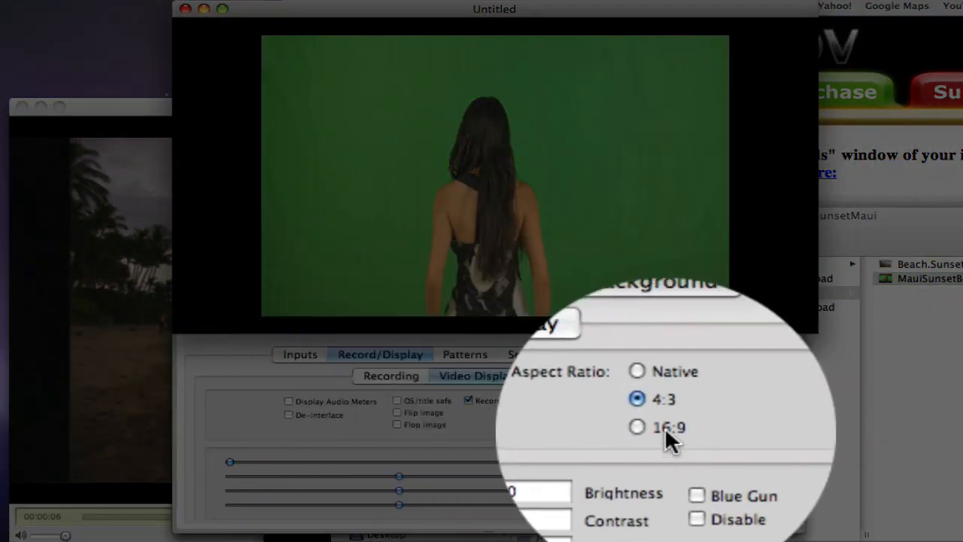
Step: Set the video display aspect ratio to 16:9 widescreen
click(637, 427)
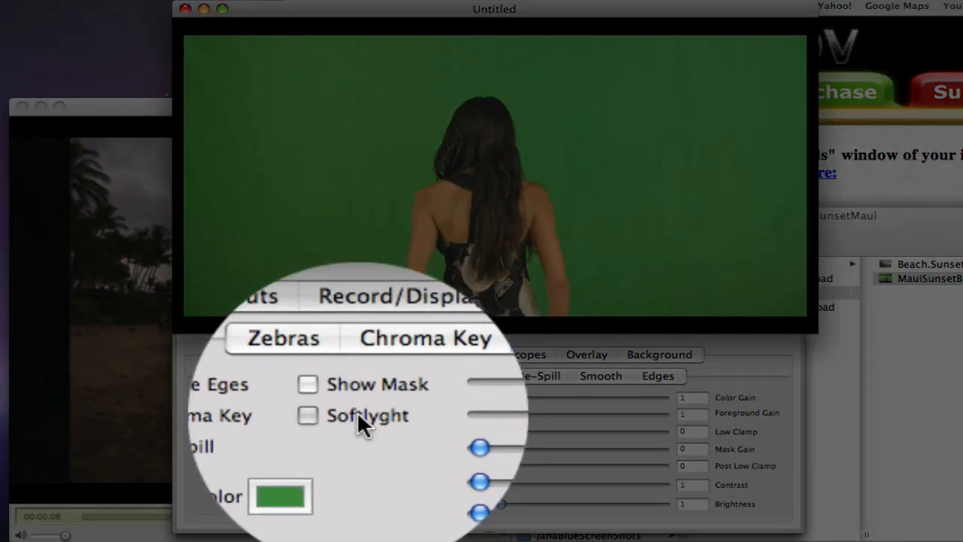
Step: Enable the Softlyght keyer and raise Foreground Gain while checking the mask, then hide the mask
click(307, 416)
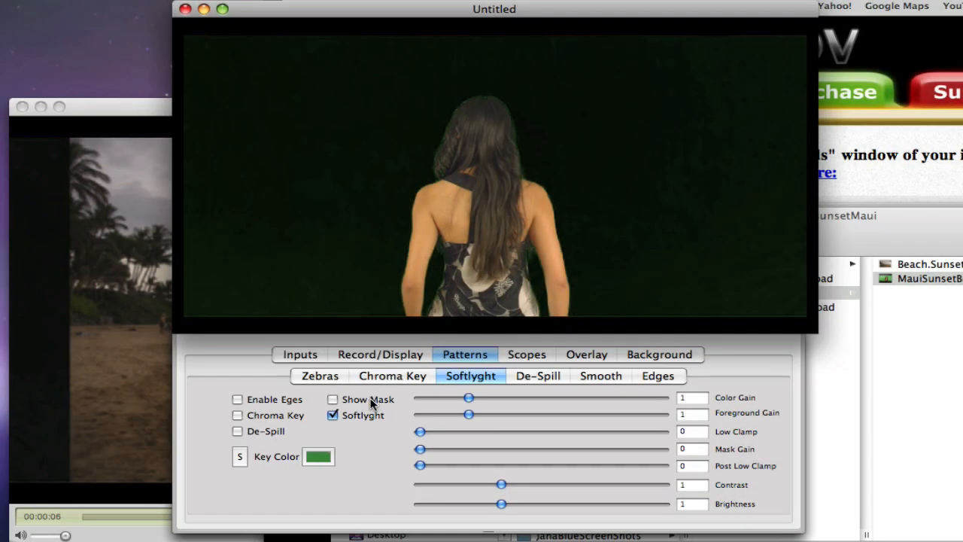
click(332, 399)
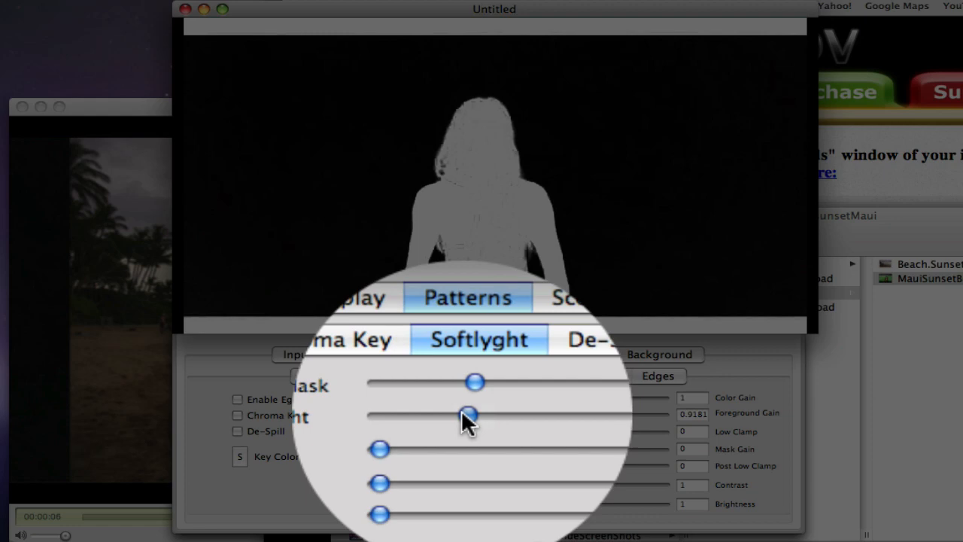
drag(468, 414, 461, 413)
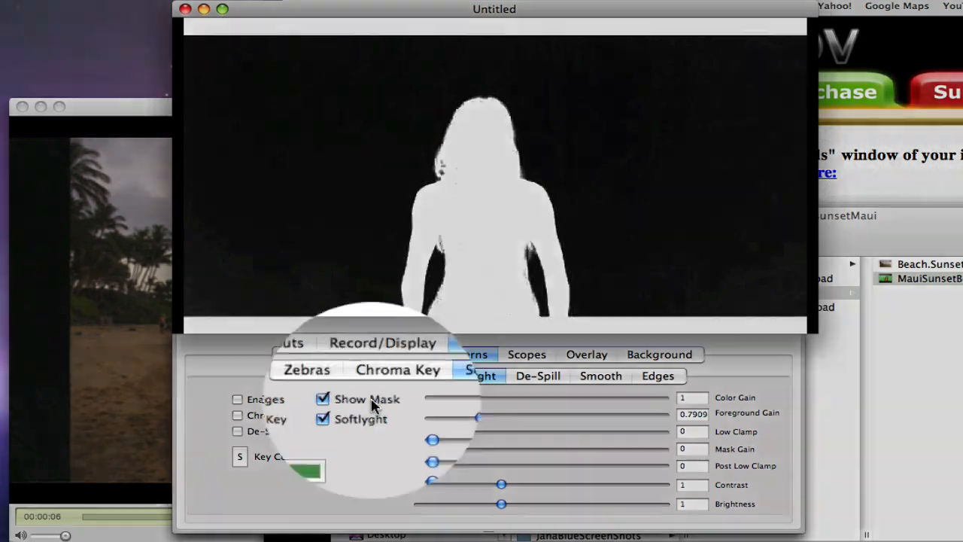
click(322, 399)
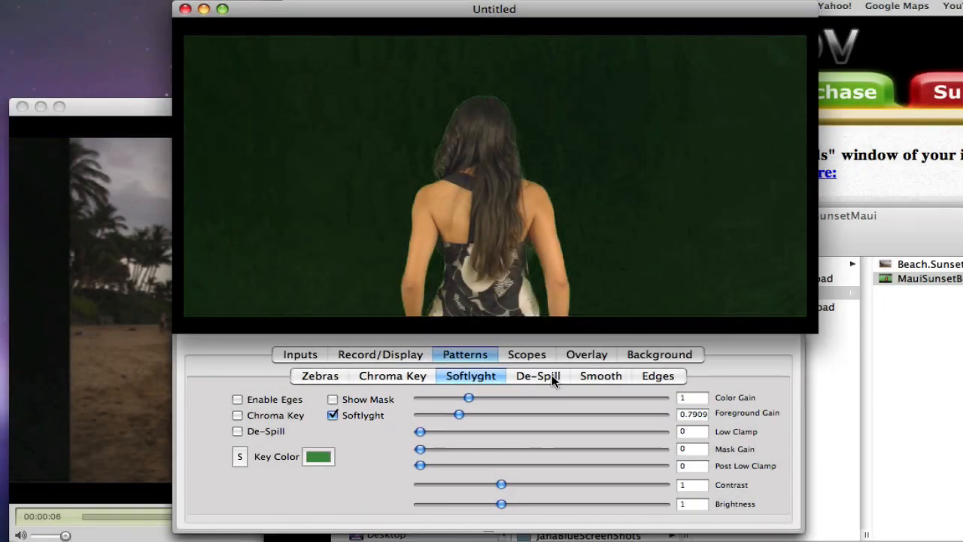
Step: Enable the De-Spiller with Spill Adjust set to .42 to clear the green fringe
click(539, 376)
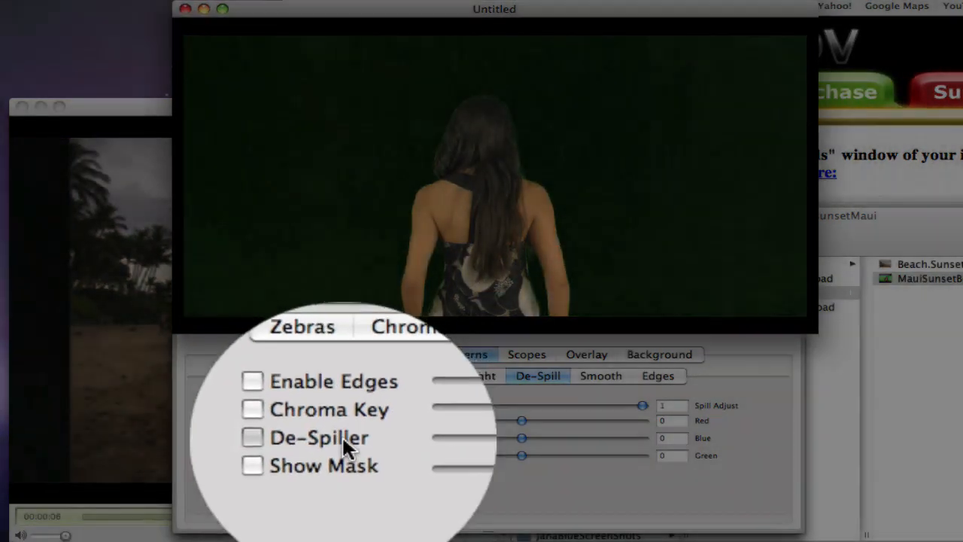
click(252, 438)
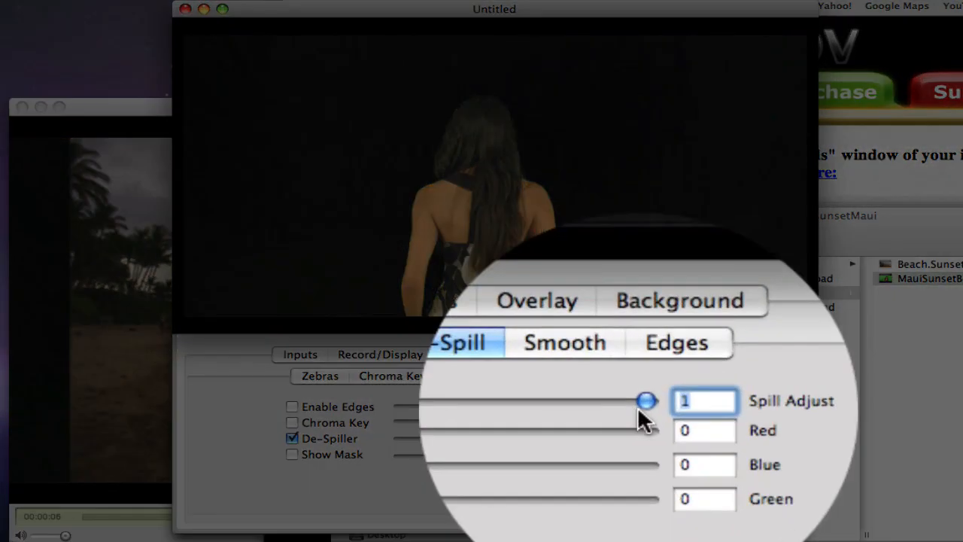
text(.42)
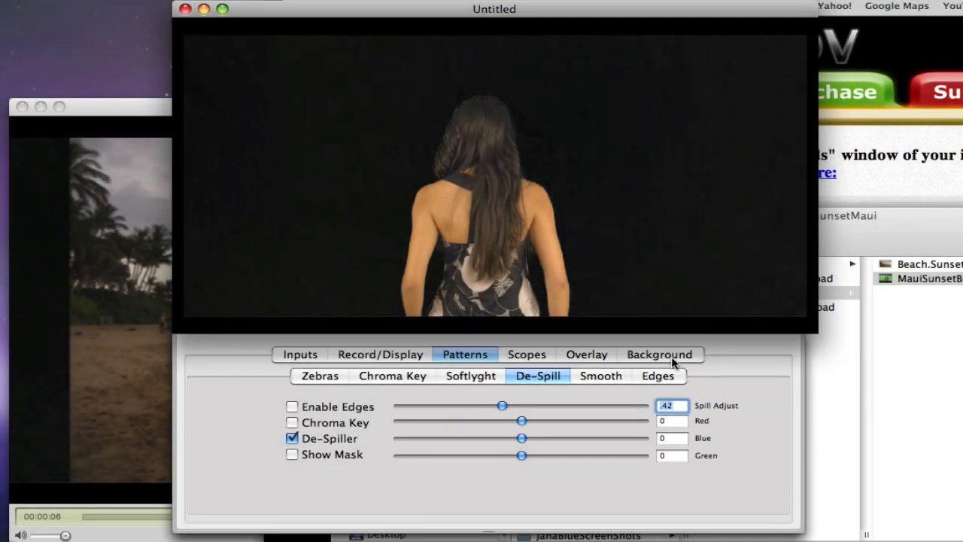
click(658, 355)
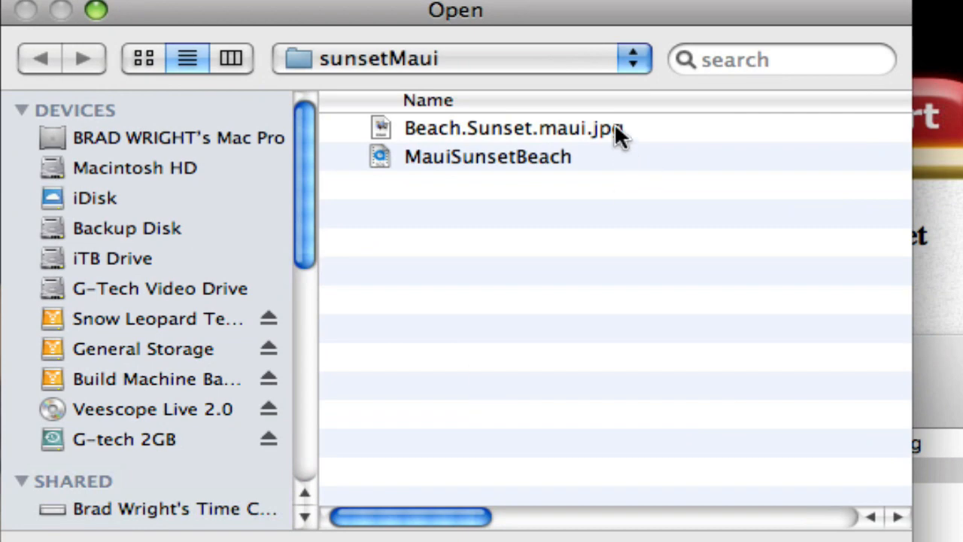
Step: Load Beach.Sunset.maui.jpg as the background behind the keyed woman and return to Inputs
click(514, 128)
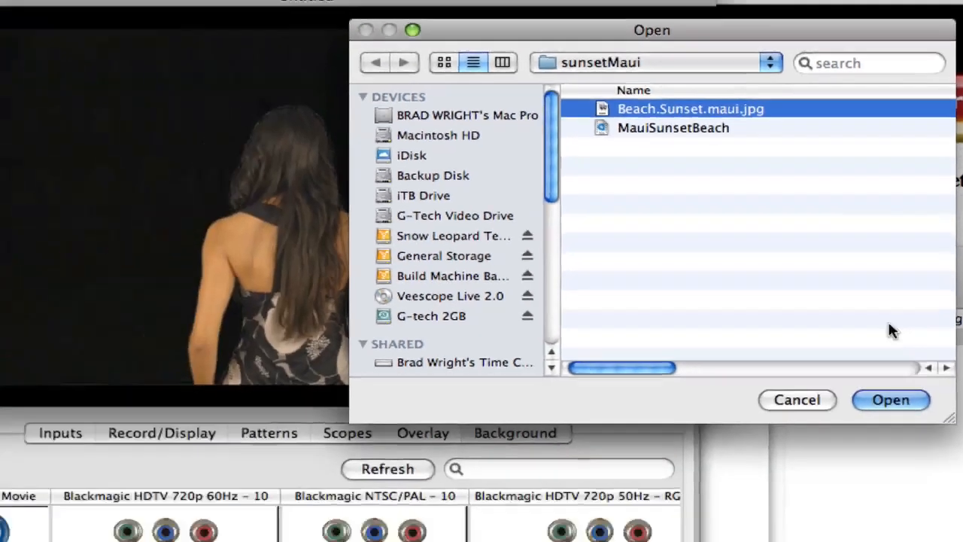
click(891, 400)
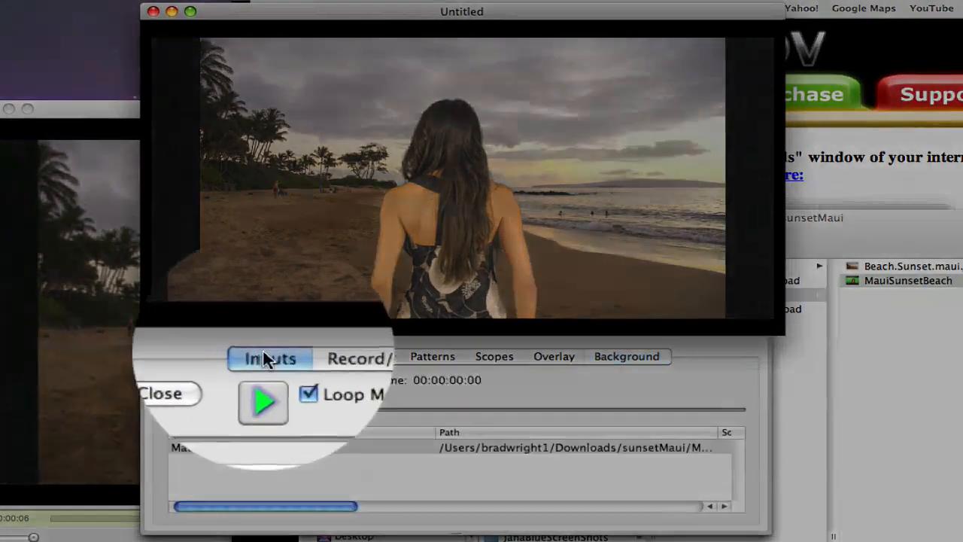
click(261, 400)
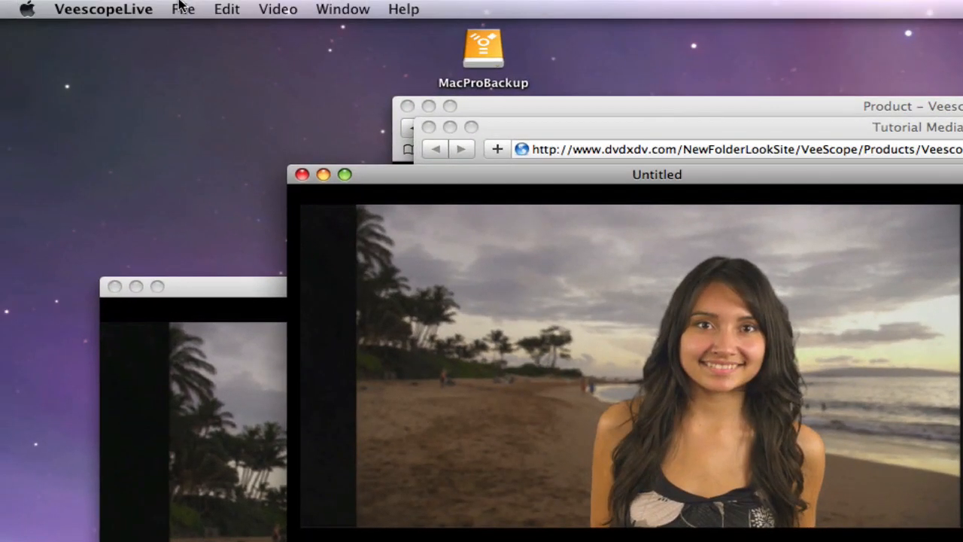
Step: Start a movie export via File > Movie Export, saved as movie.mov in the sunsetMaui folder
click(183, 9)
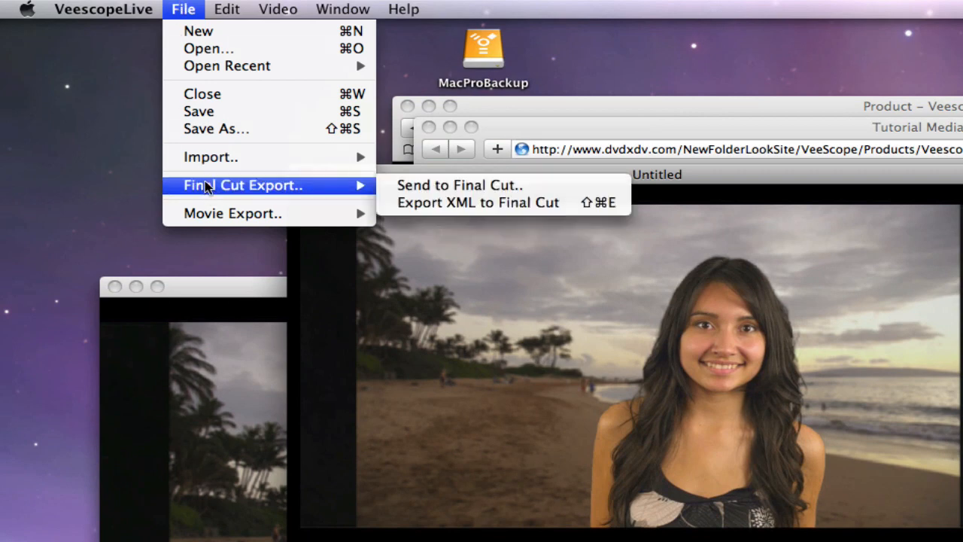
mouse_move(231, 213)
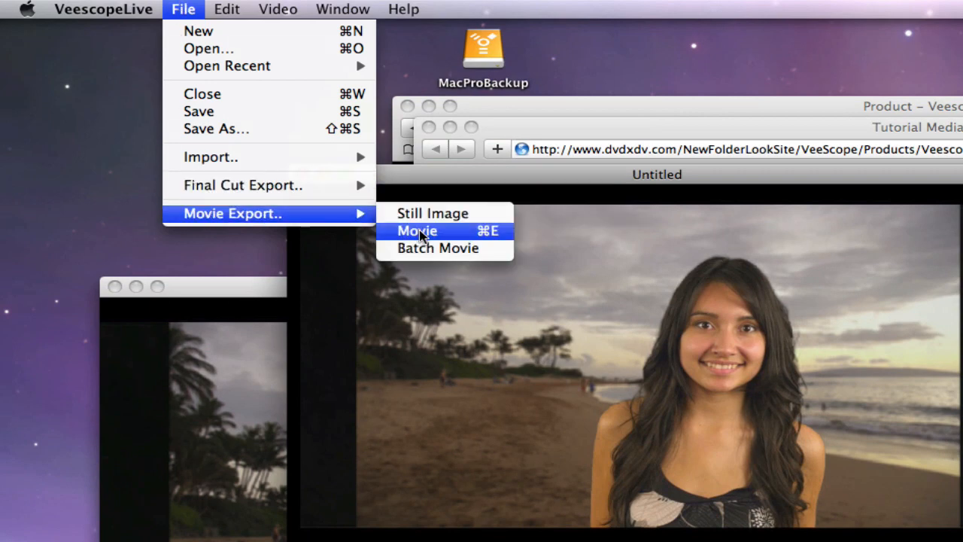
click(417, 230)
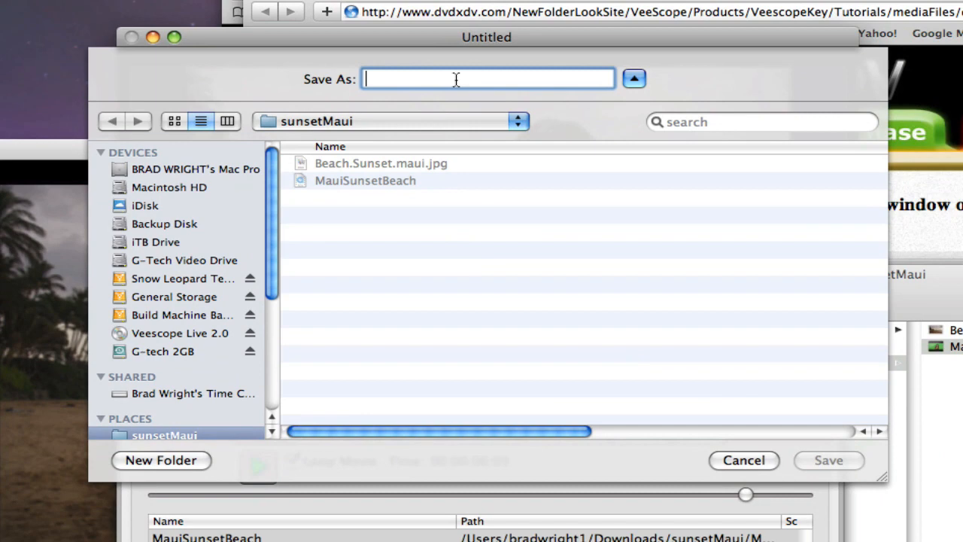
text(movie)
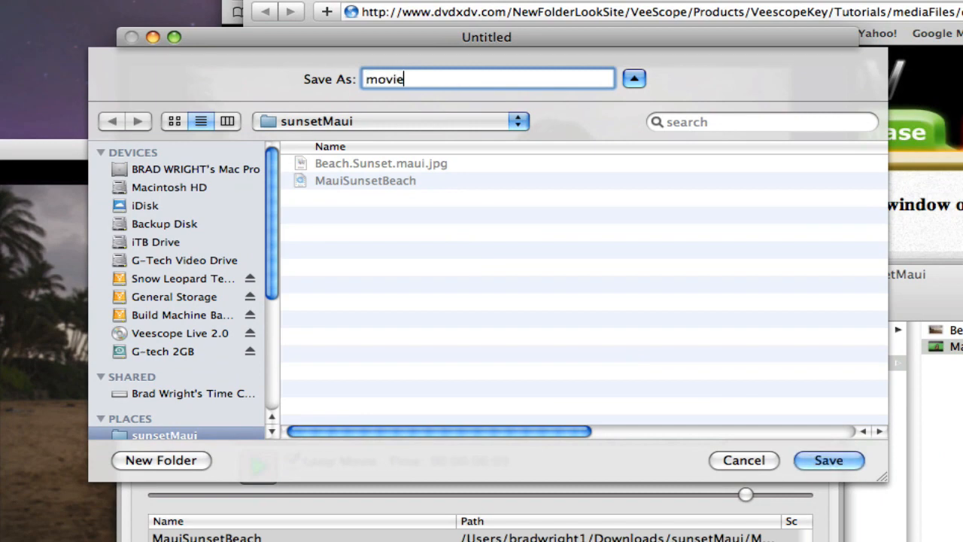
text(.mov)
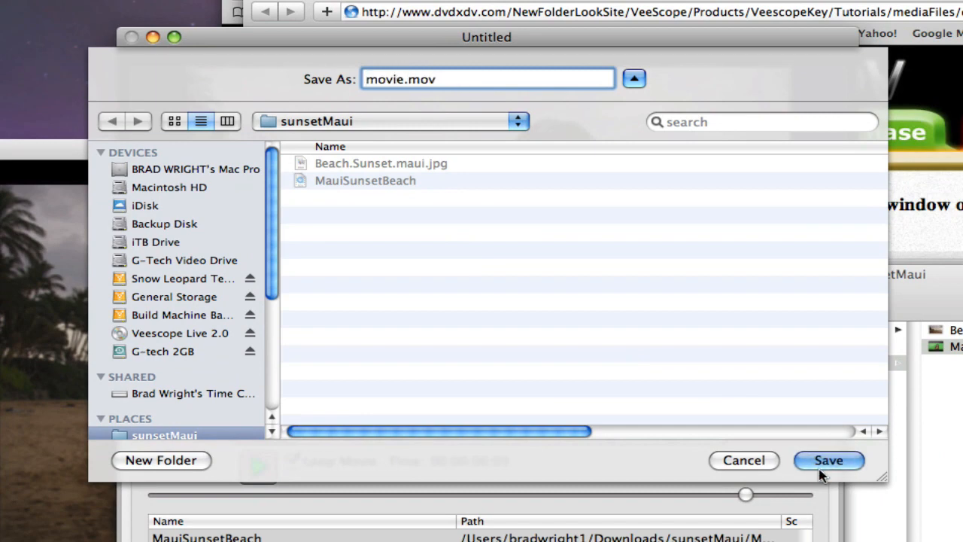
click(827, 461)
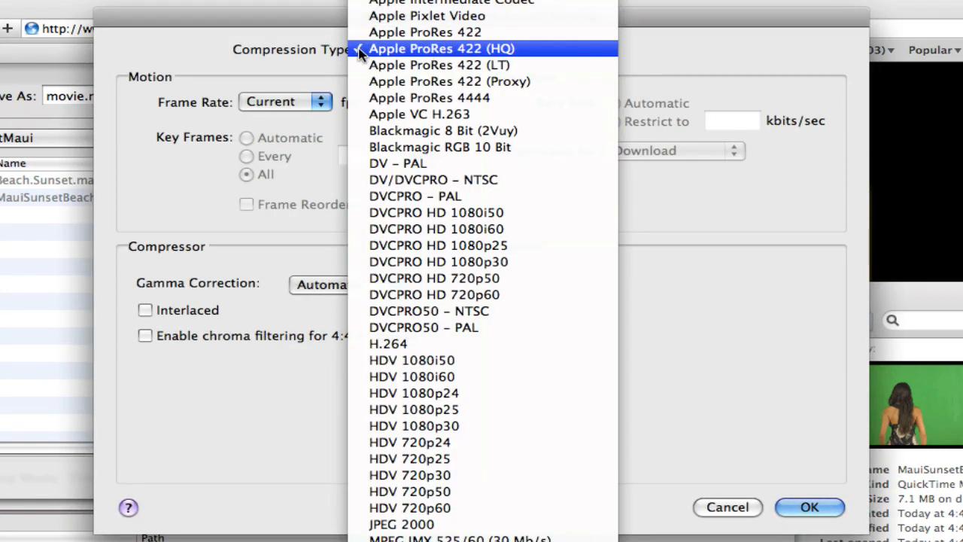
Step: Choose Apple ProRes 422 (HQ) compression, keep the current size and begin converting
click(441, 48)
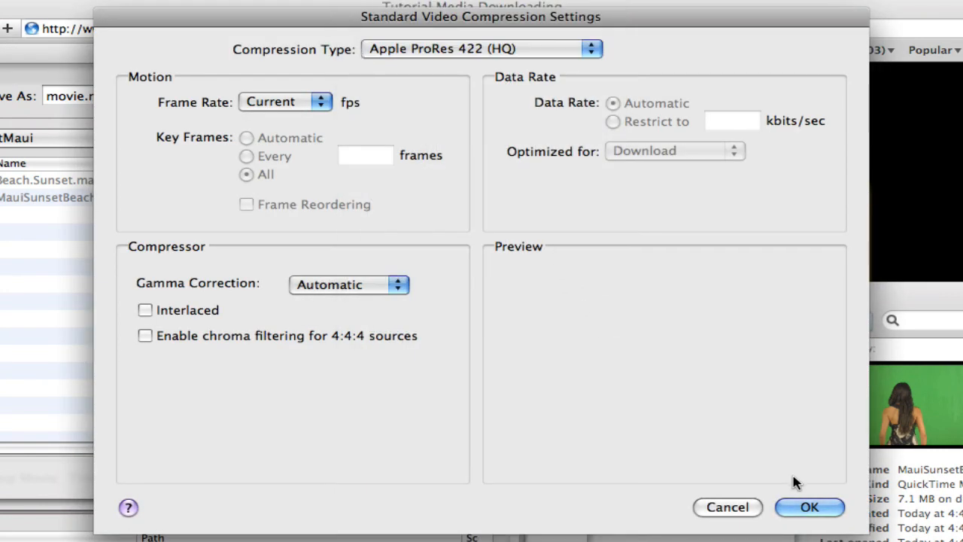
click(809, 505)
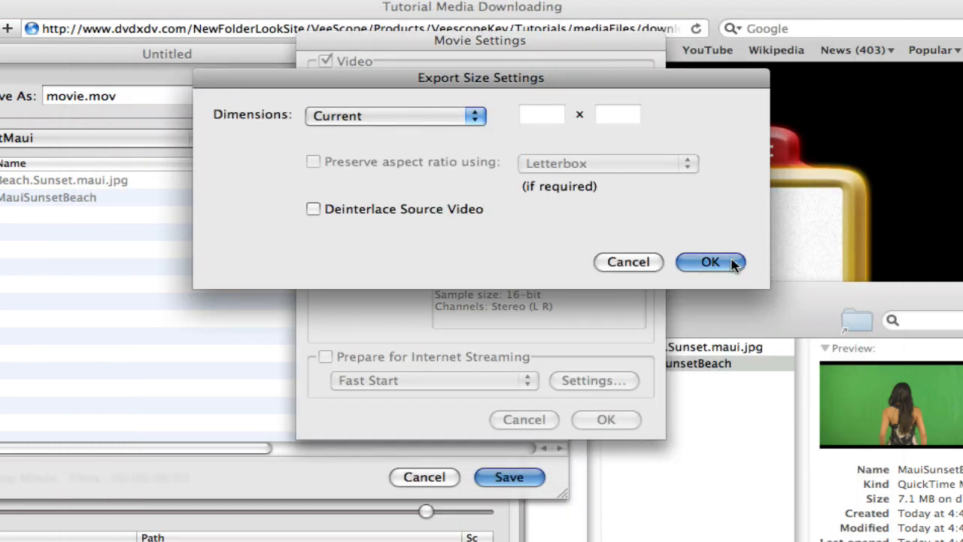
click(709, 262)
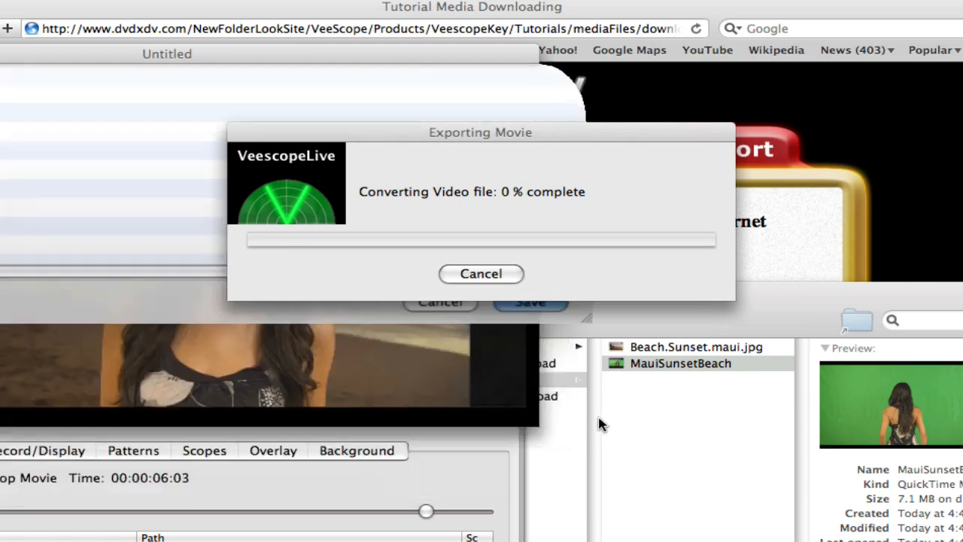